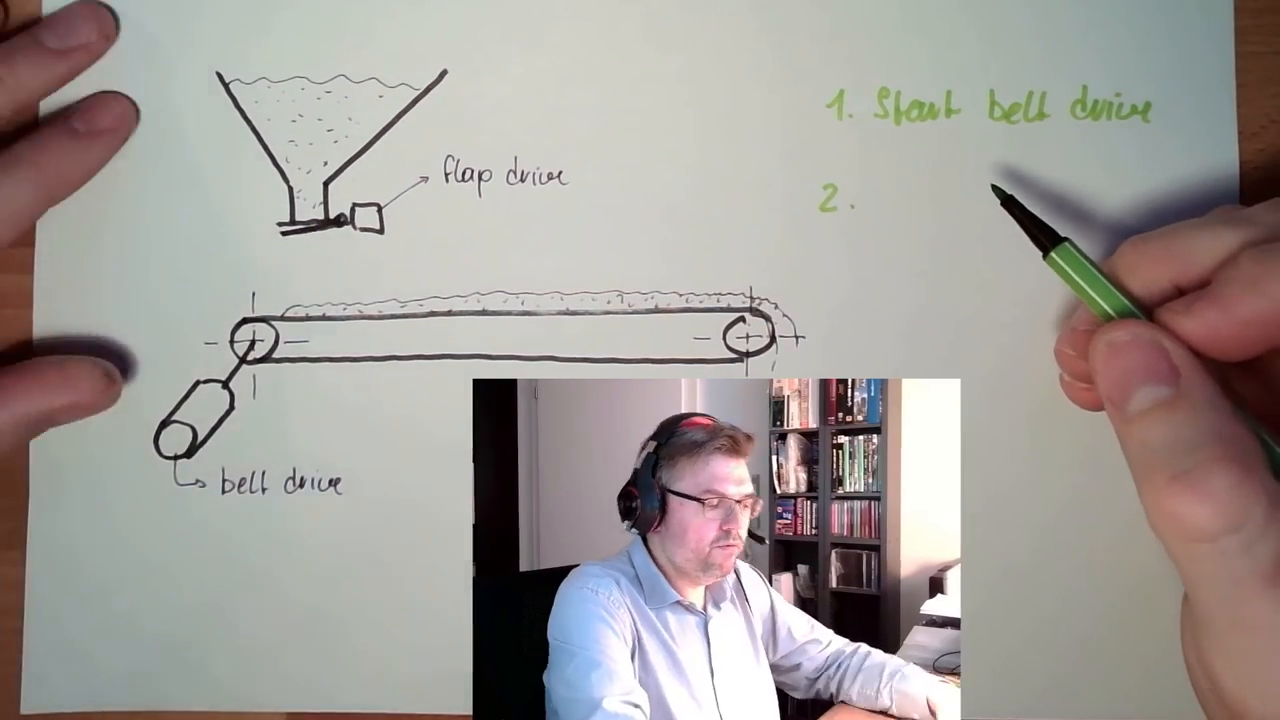
pyautogui.write('O')
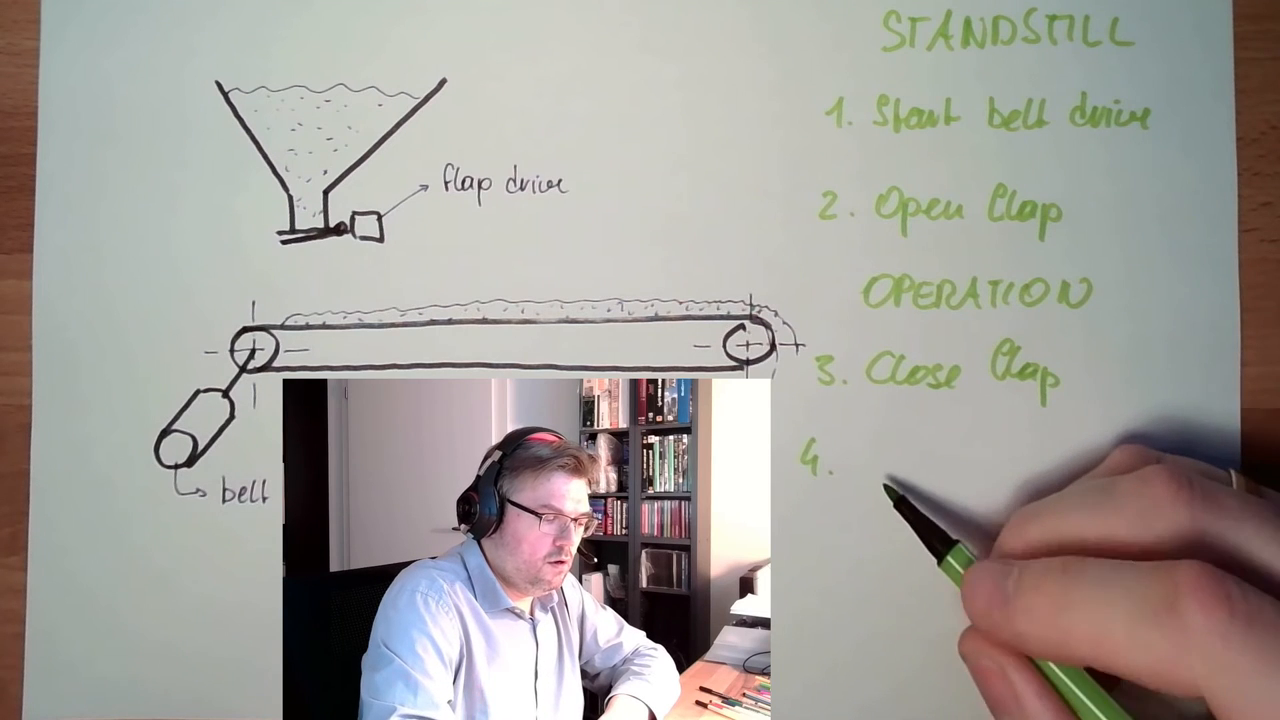
pyautogui.write('S6')
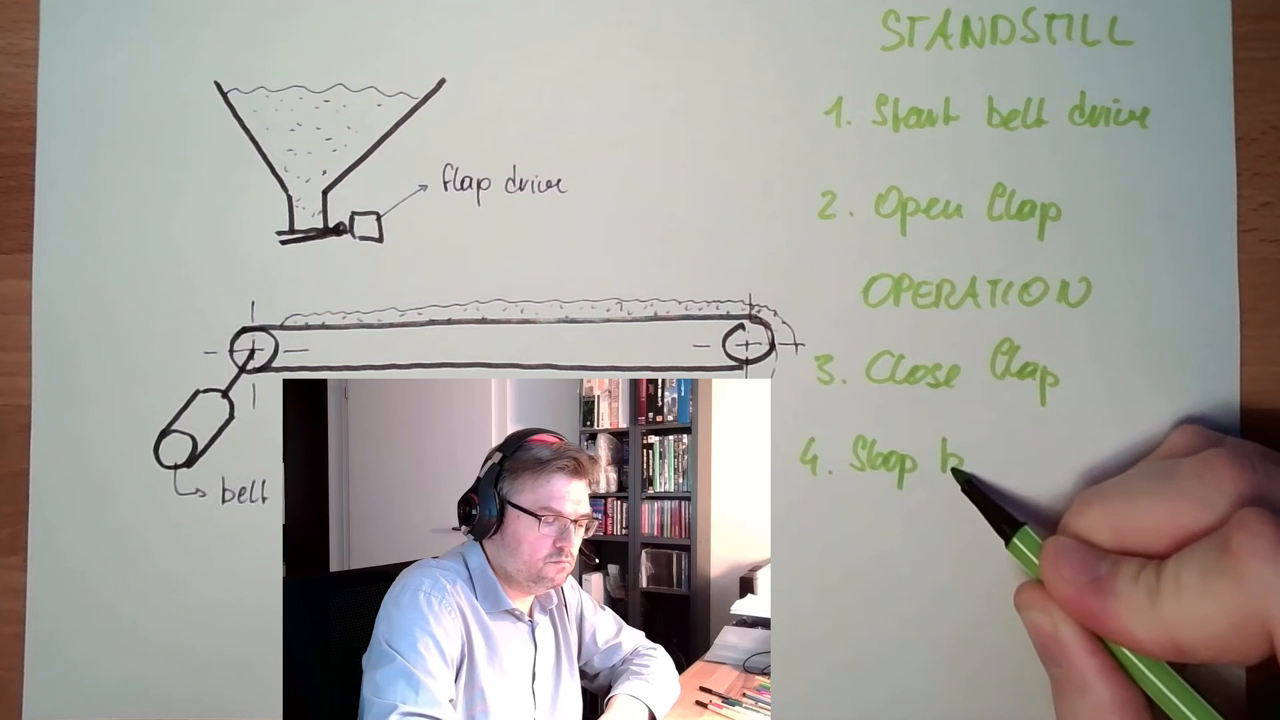
pyautogui.write('bell drive')
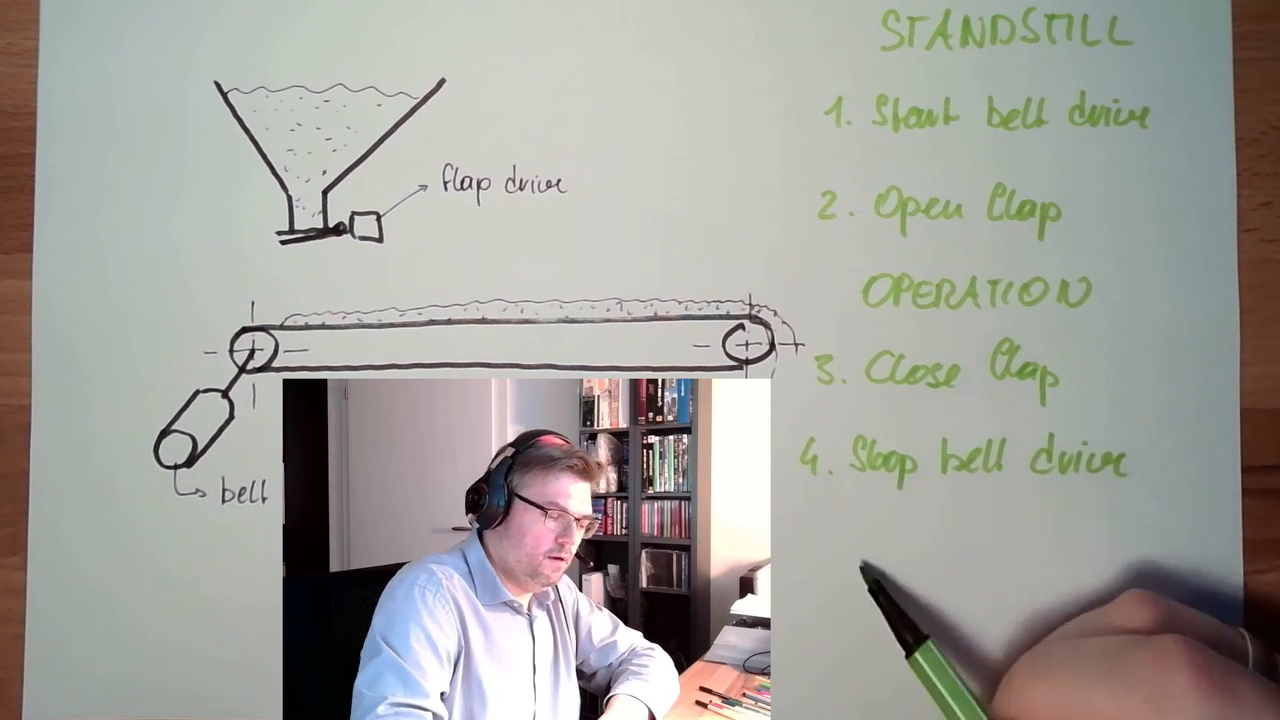
pyautogui.write('STAN')
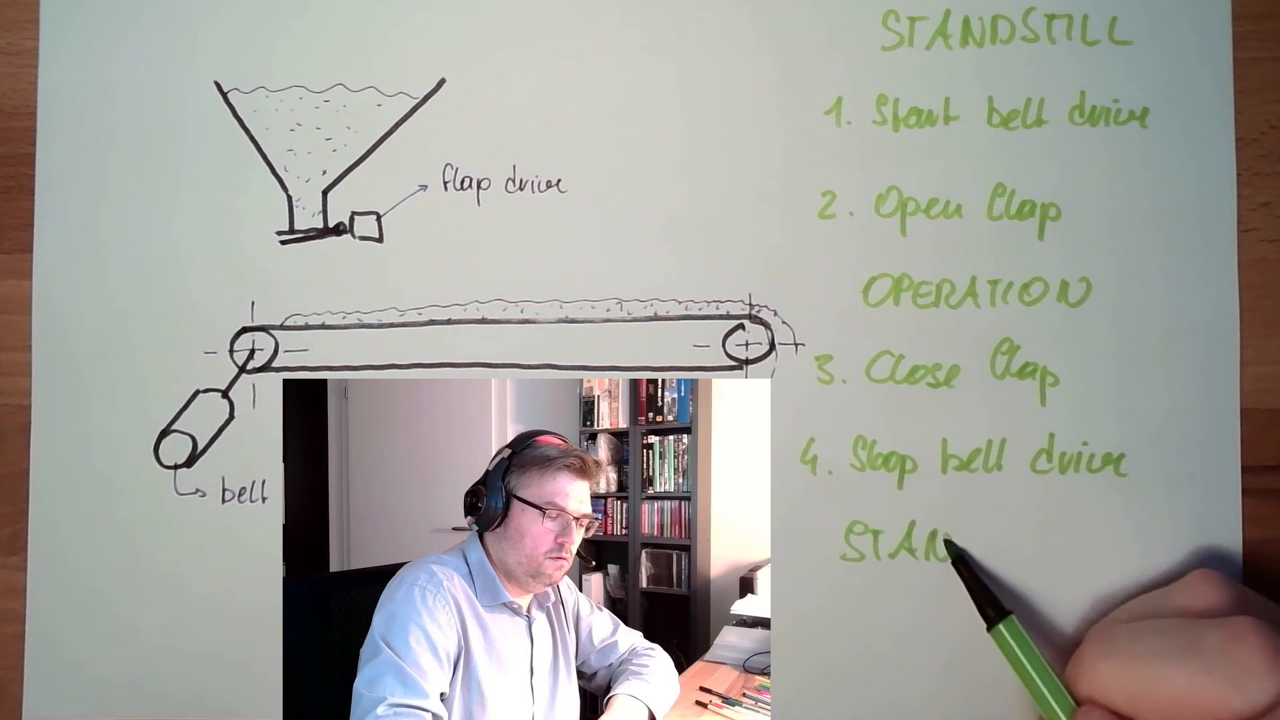
pyautogui.write('STANDSTILL')
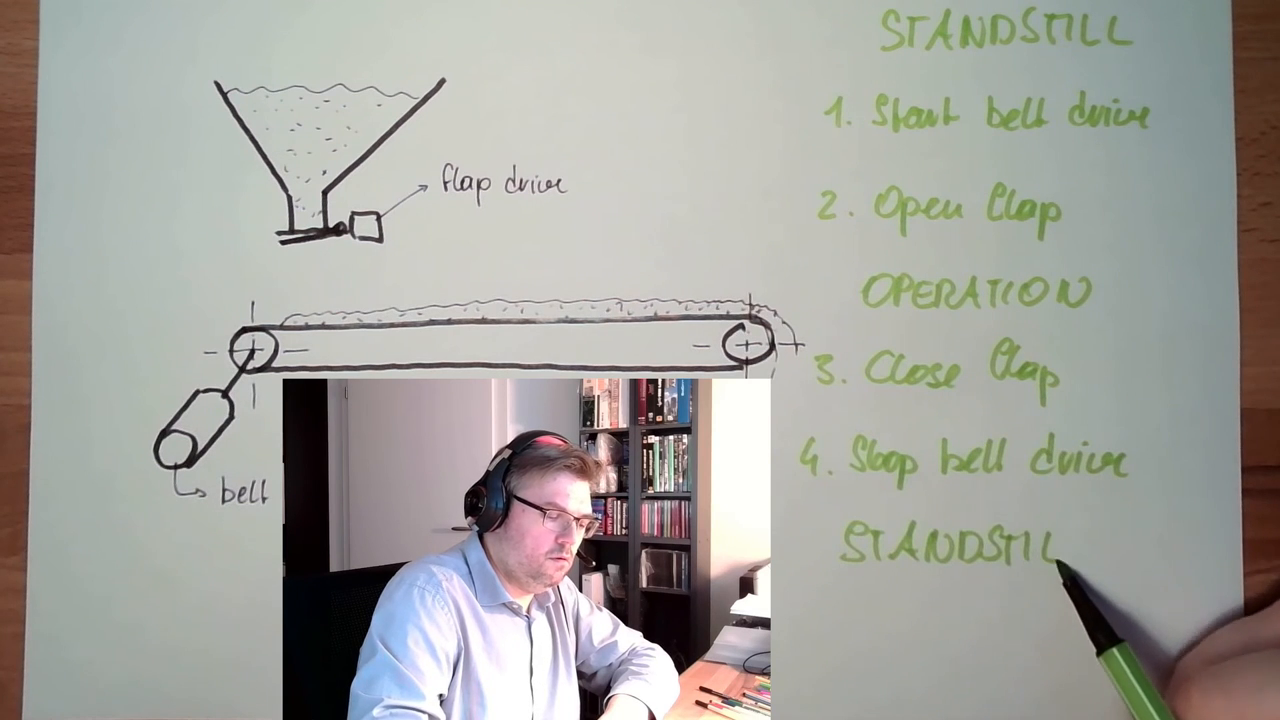